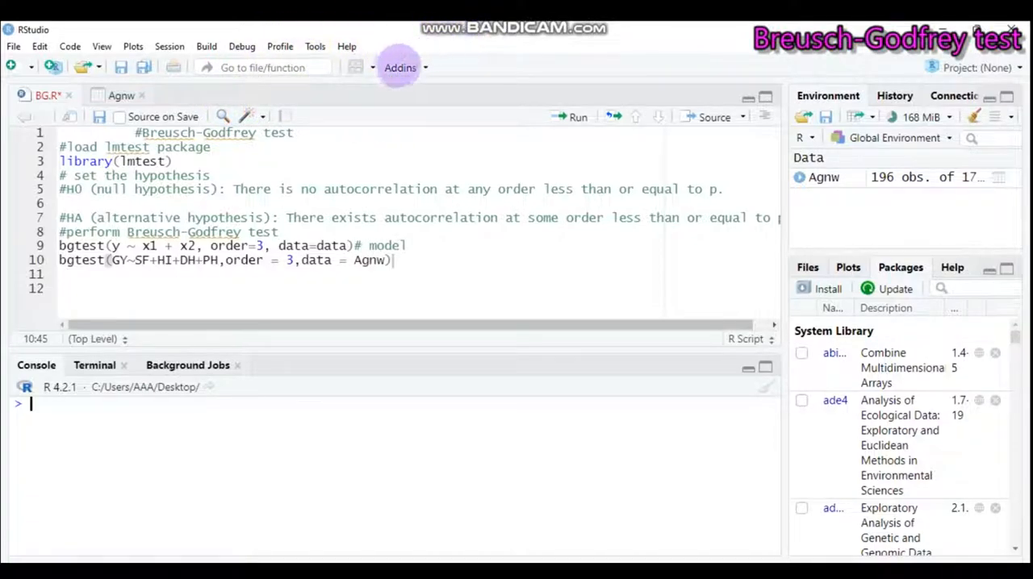
mouse_move(404, 85)
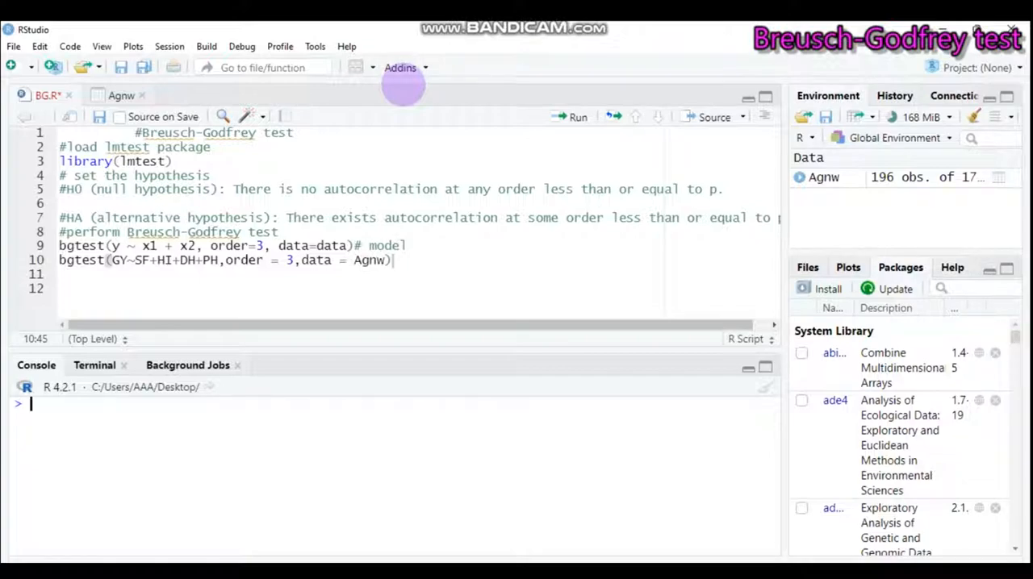
mouse_move(229, 161)
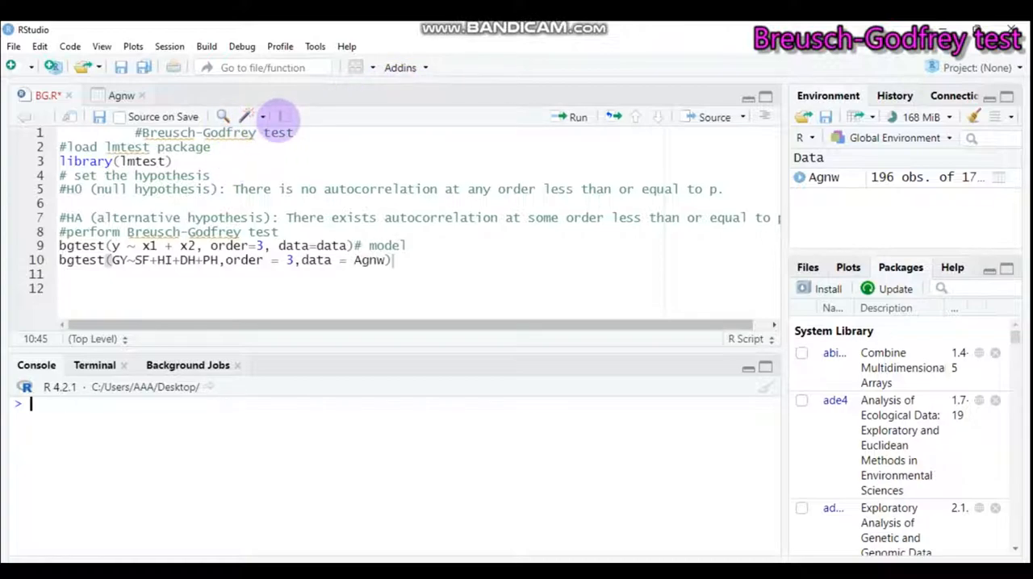
mouse_move(263, 116)
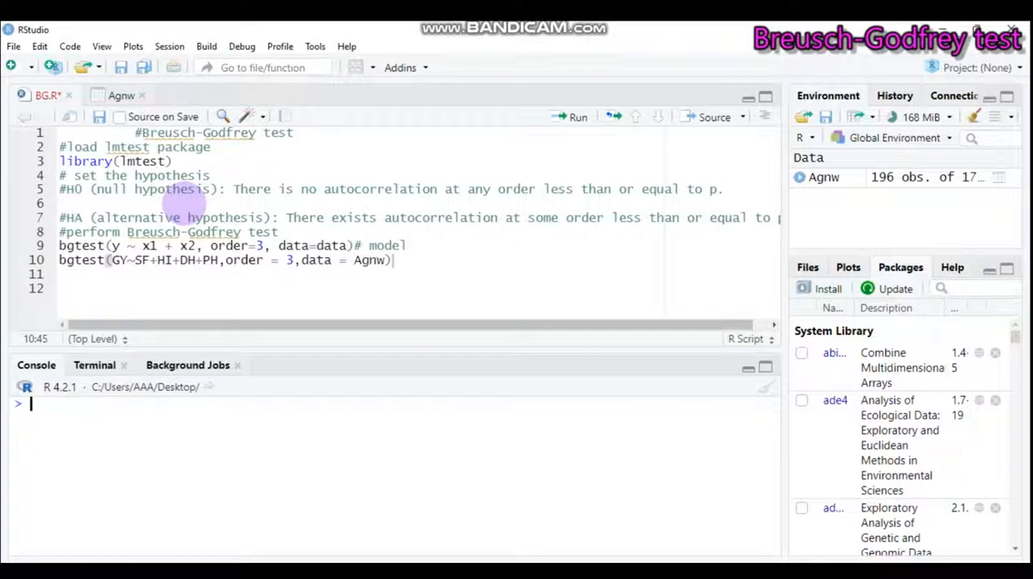
mouse_move(262, 290)
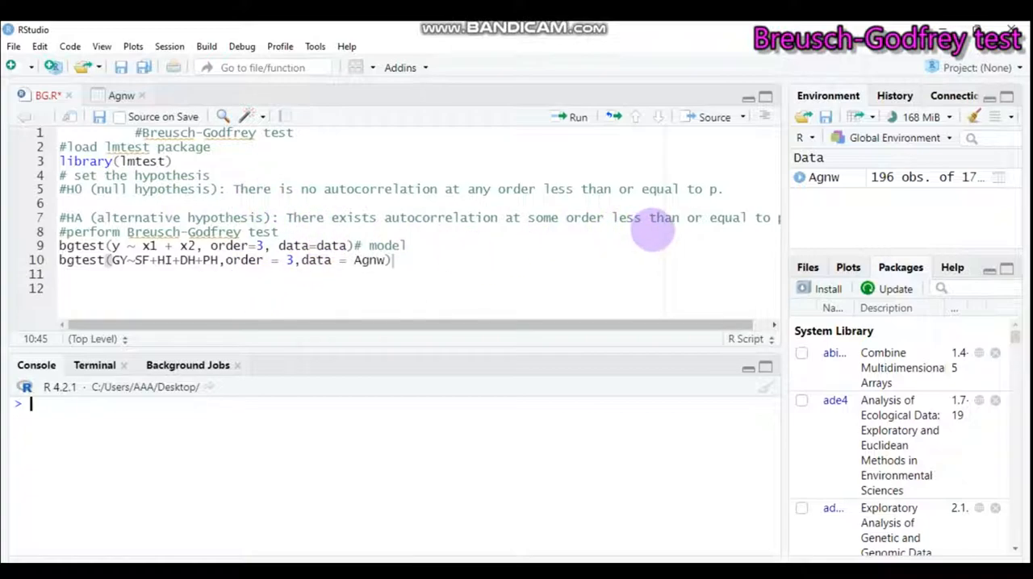
mouse_move(481, 266)
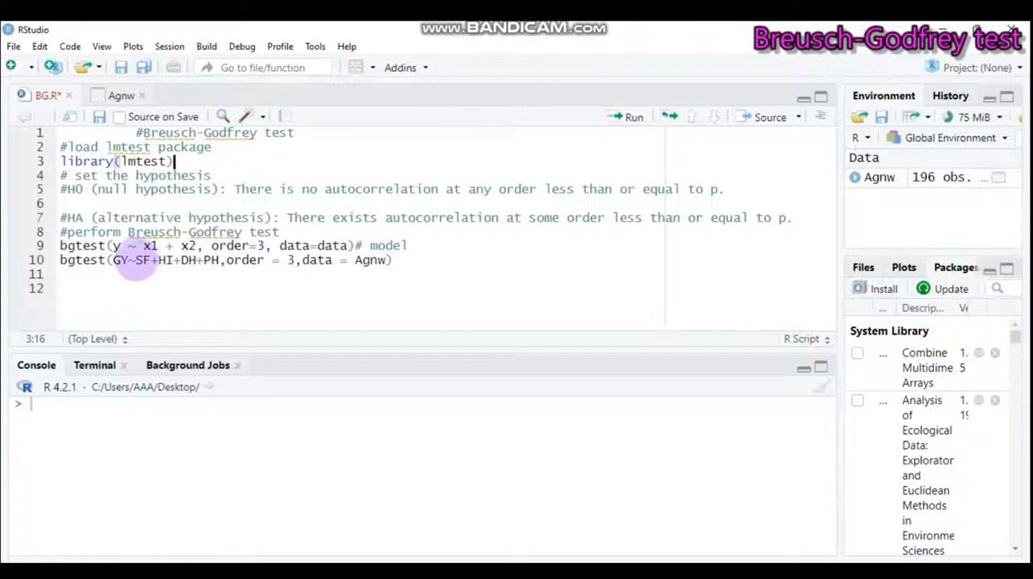
mouse_move(129, 260)
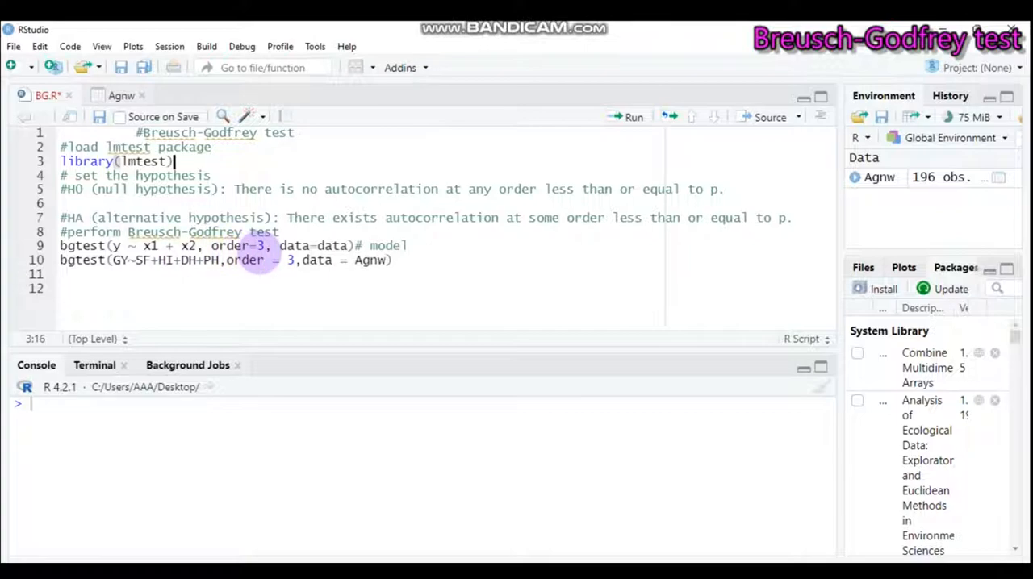
Widen the Source editor so the full hypothesis comment lines are readable.
left_click(258, 245)
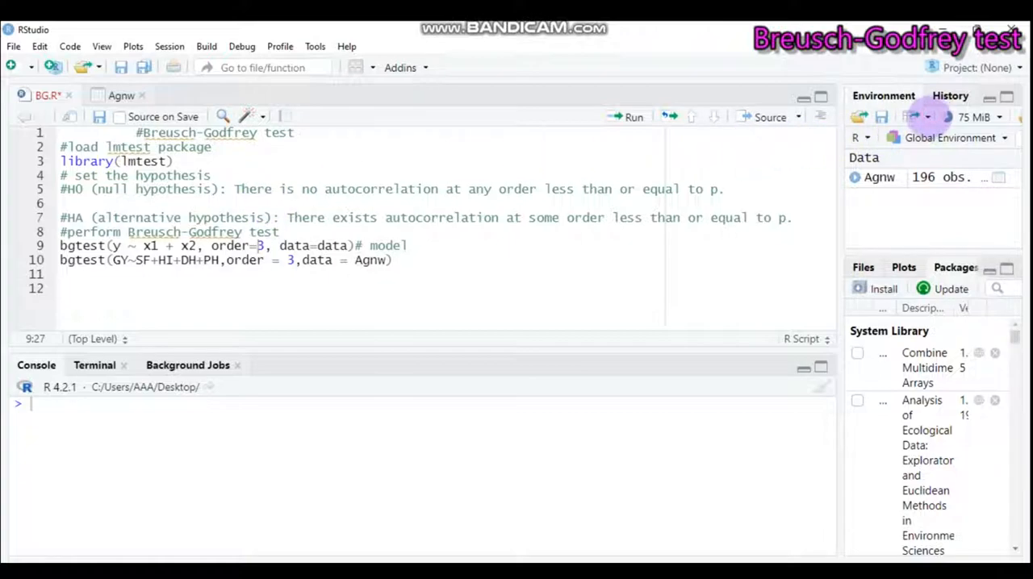
Import october/Agnw.xlsx via Import Dataset > From Excel as the dataset Agnw.
left_click(914, 116)
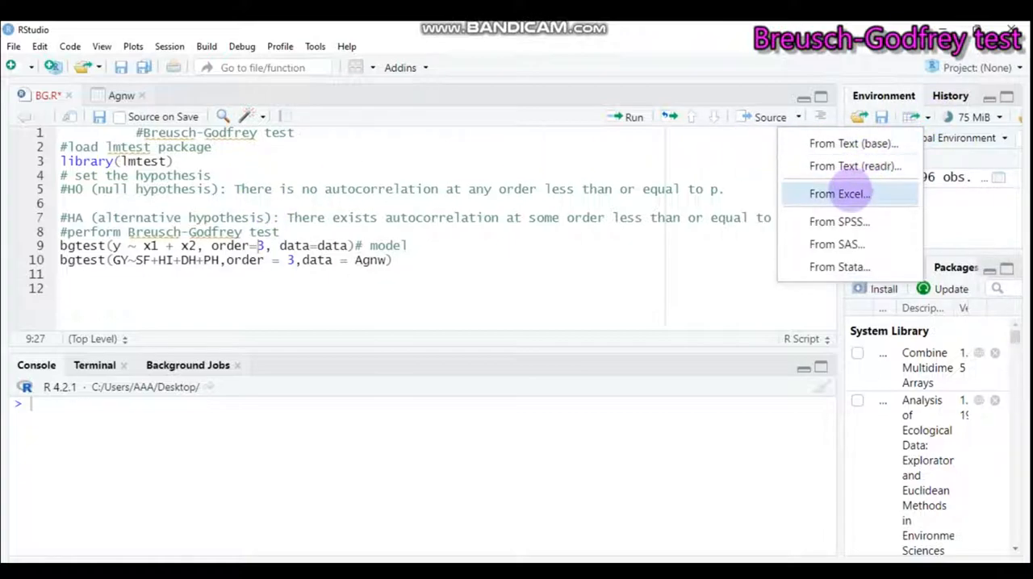
left_click(839, 194)
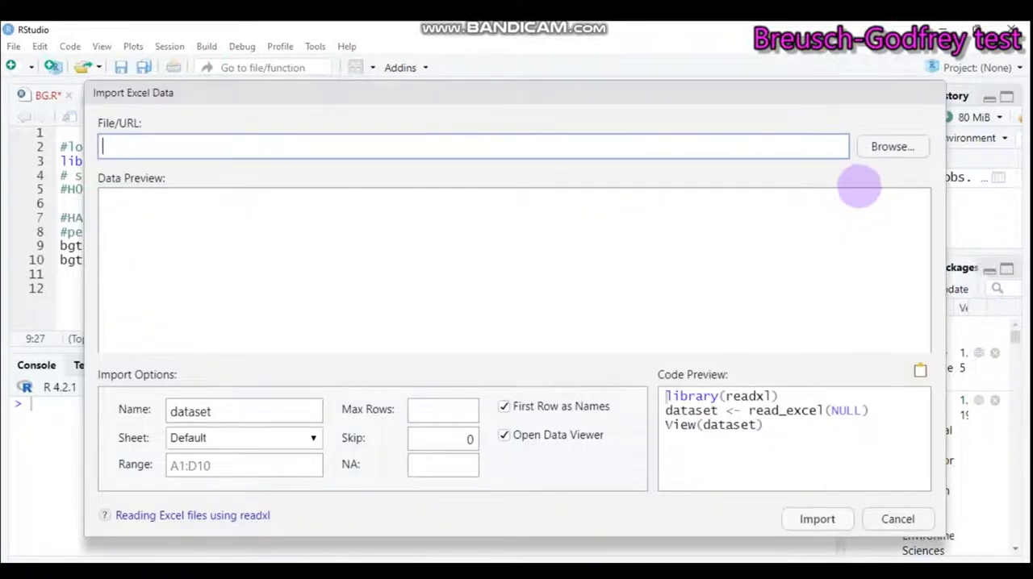
left_click(891, 147)
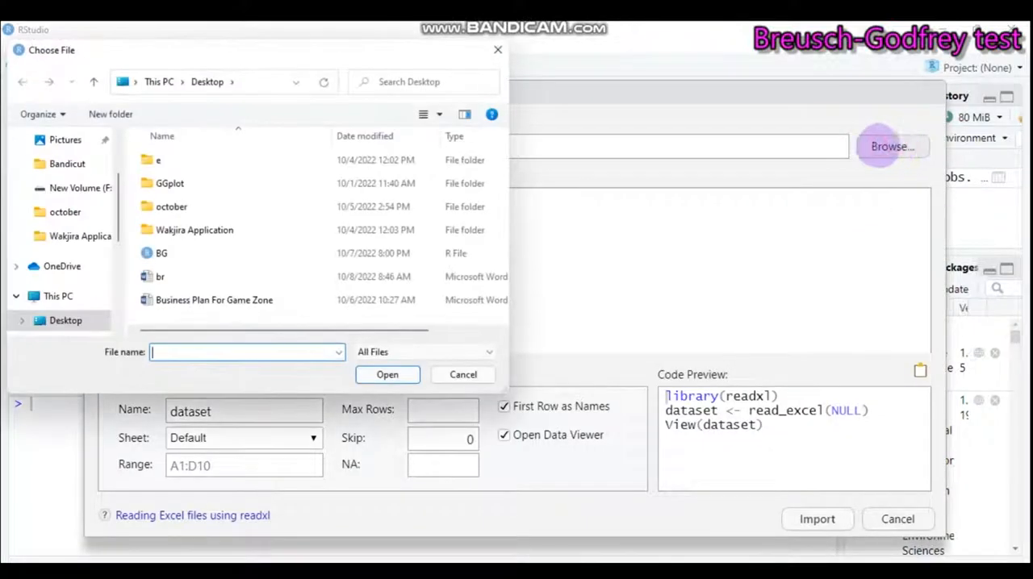
left_click(171, 206)
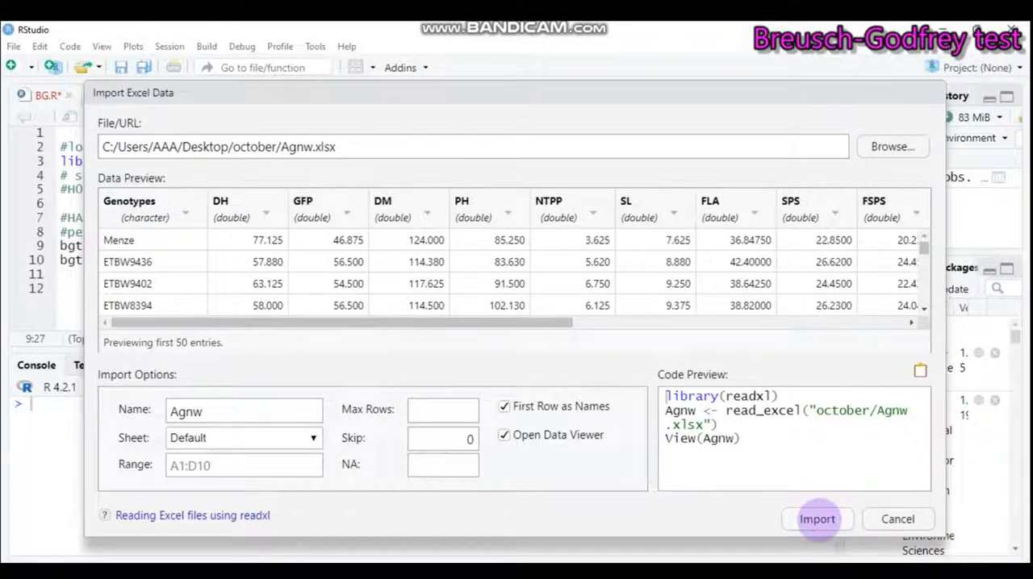
left_click(816, 520)
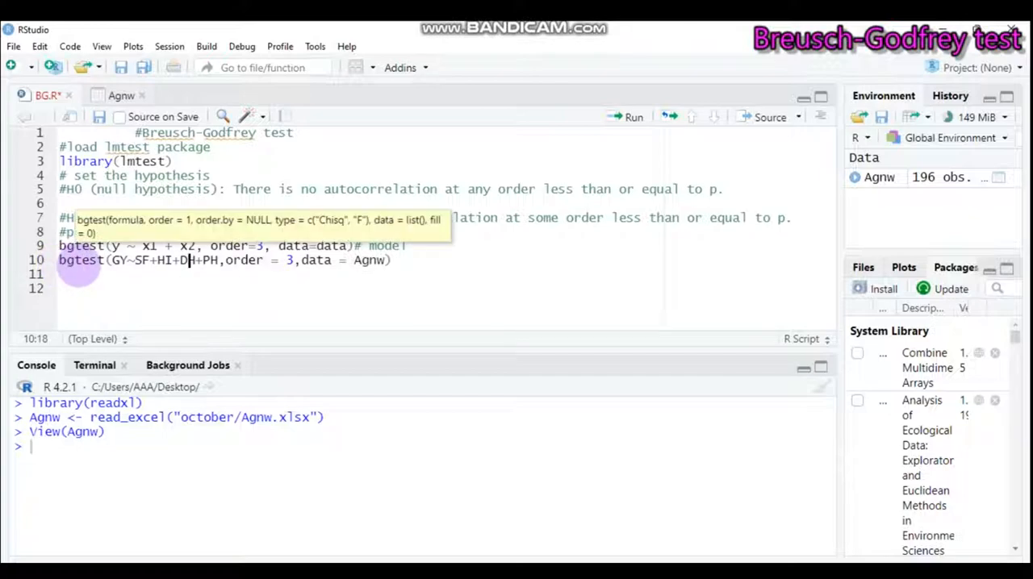
type("D")
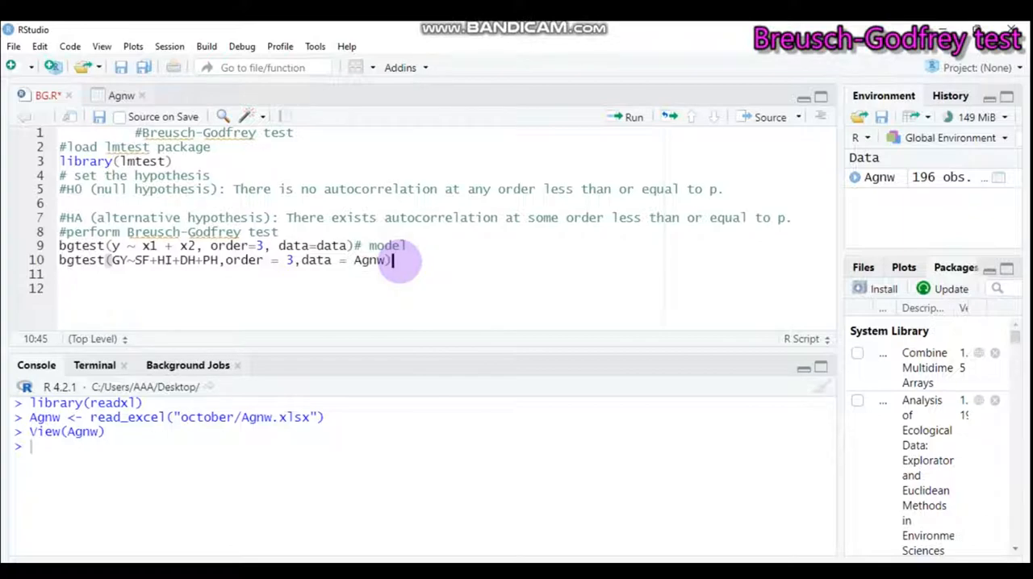
Run the bgtest line on Agnw, giving LM test 0.93016, df 3, p-value 0.8181.
key("enter")
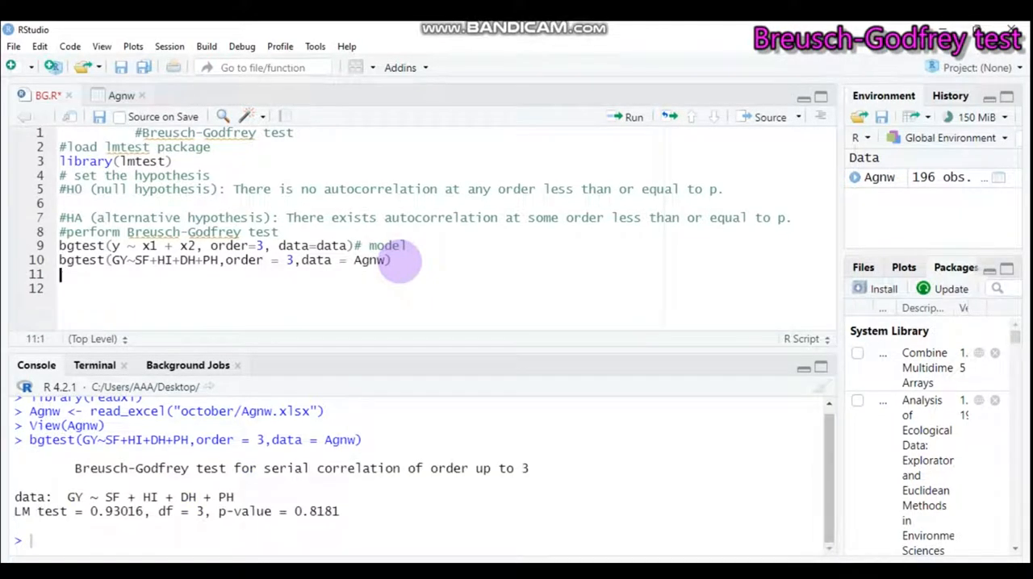
mouse_move(415, 523)
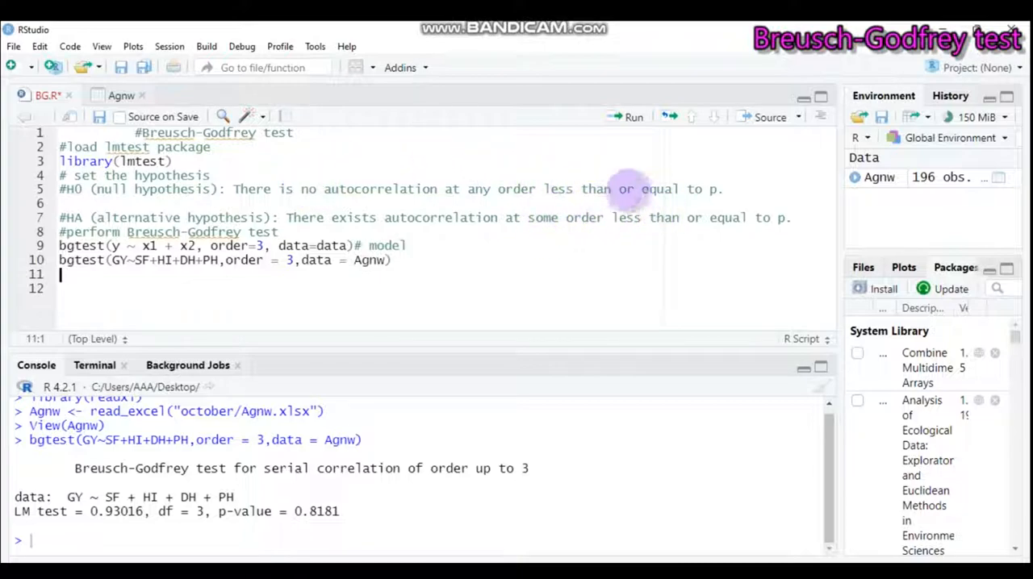
mouse_move(691, 189)
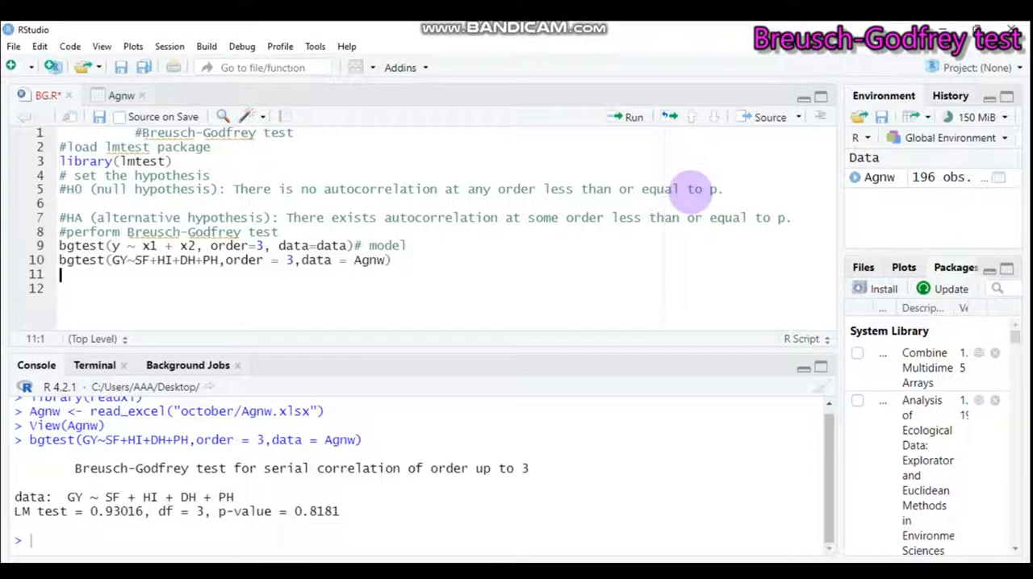
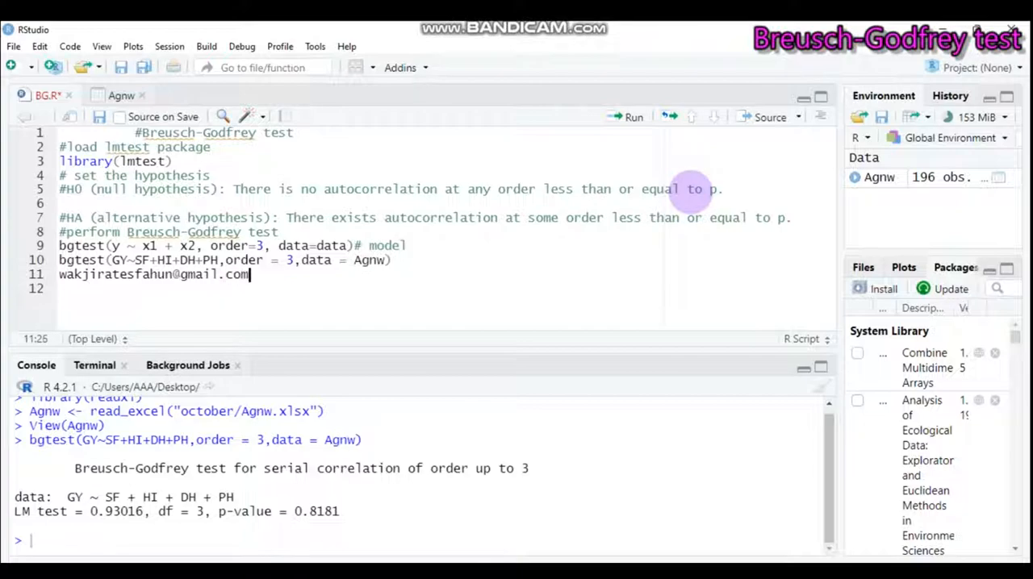